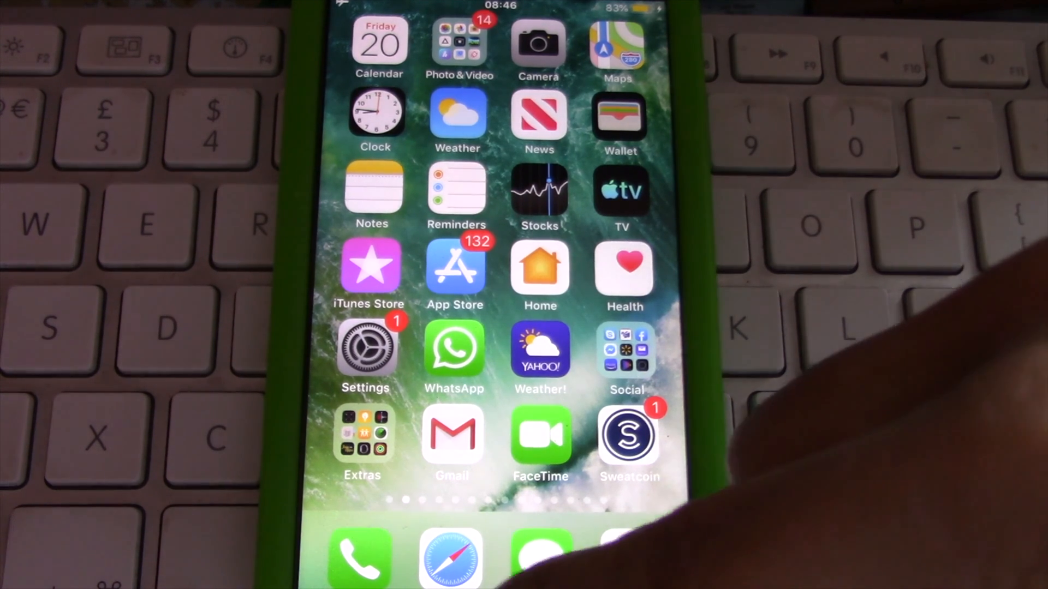
Navigate to Settings > General > Software Update, showing iOS 13 (1.87 GB) available.
scroll("up", 3)
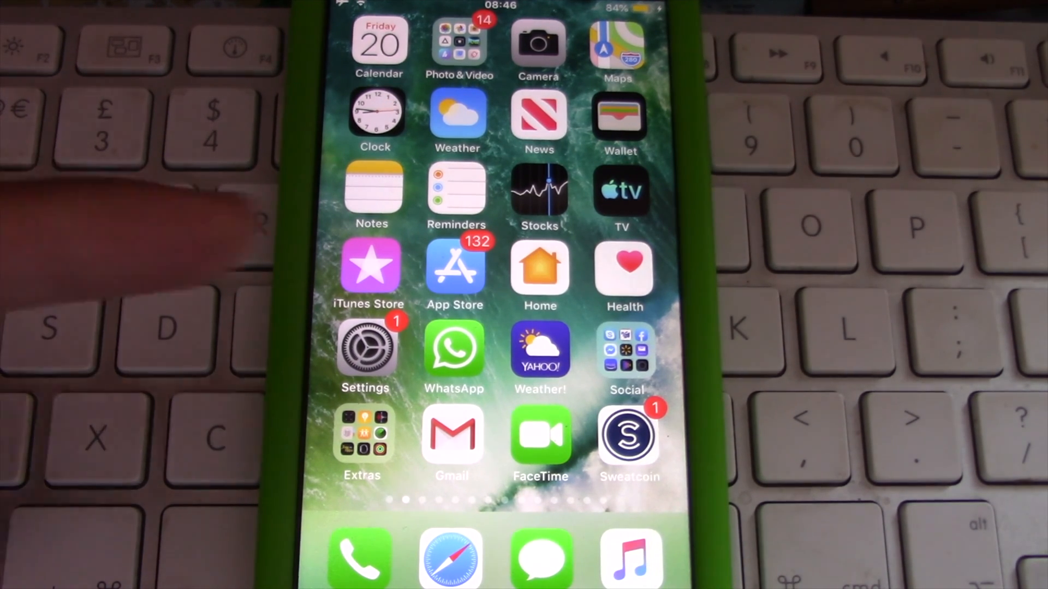
left_click(364, 358)
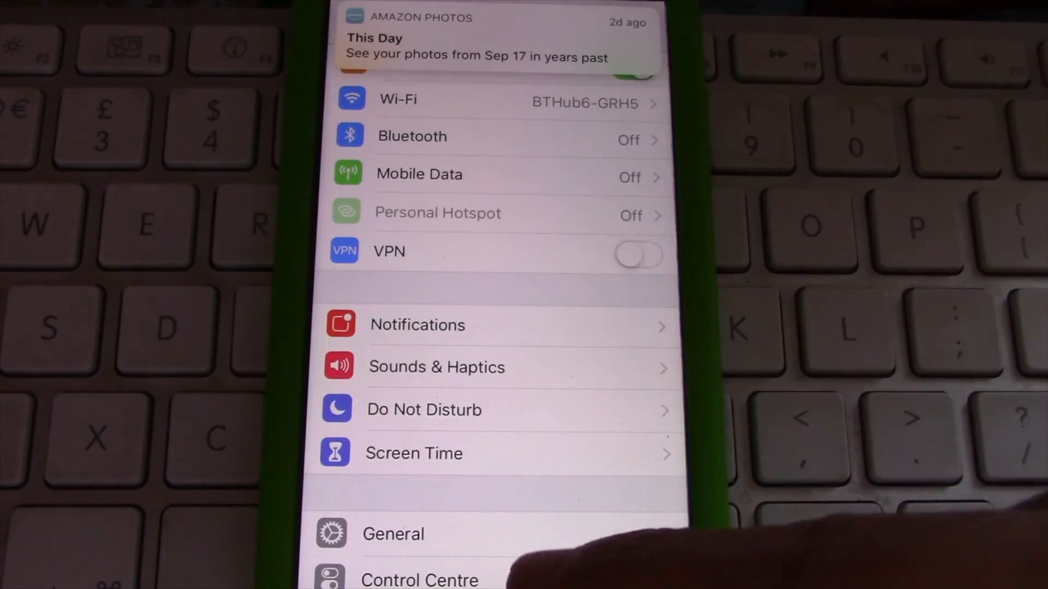
scroll("down", 3)
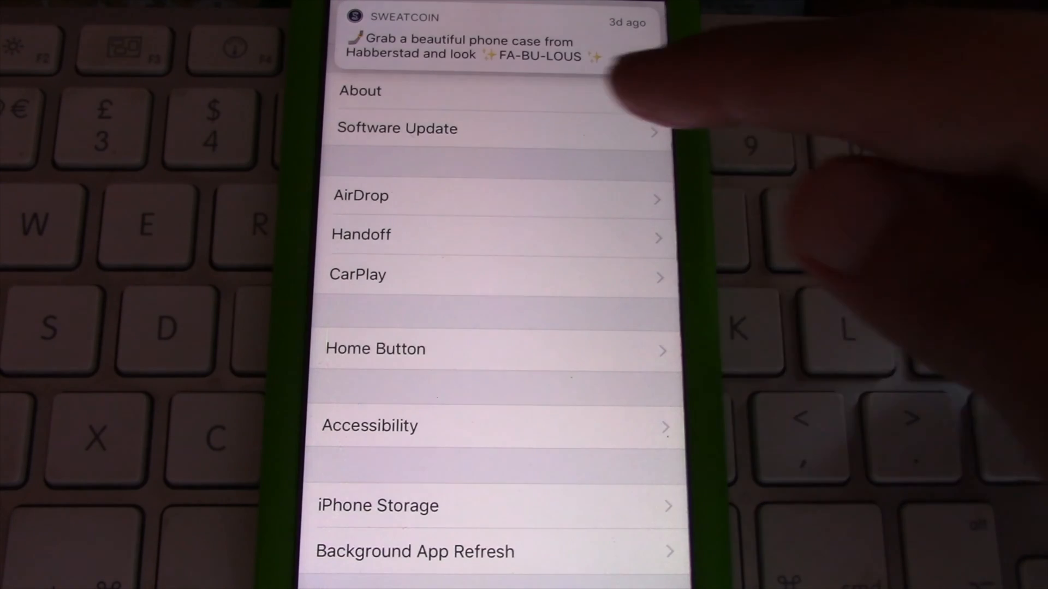
left_click(396, 128)
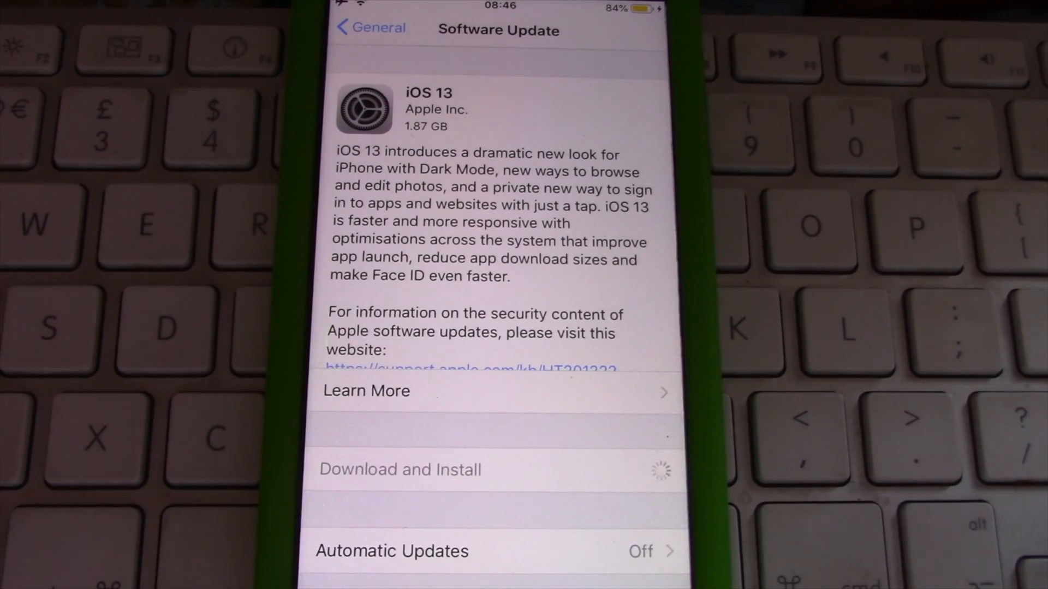
Choose Download and Install for iOS 13 and agree to the terms and the confirmation alert.
left_click(399, 470)
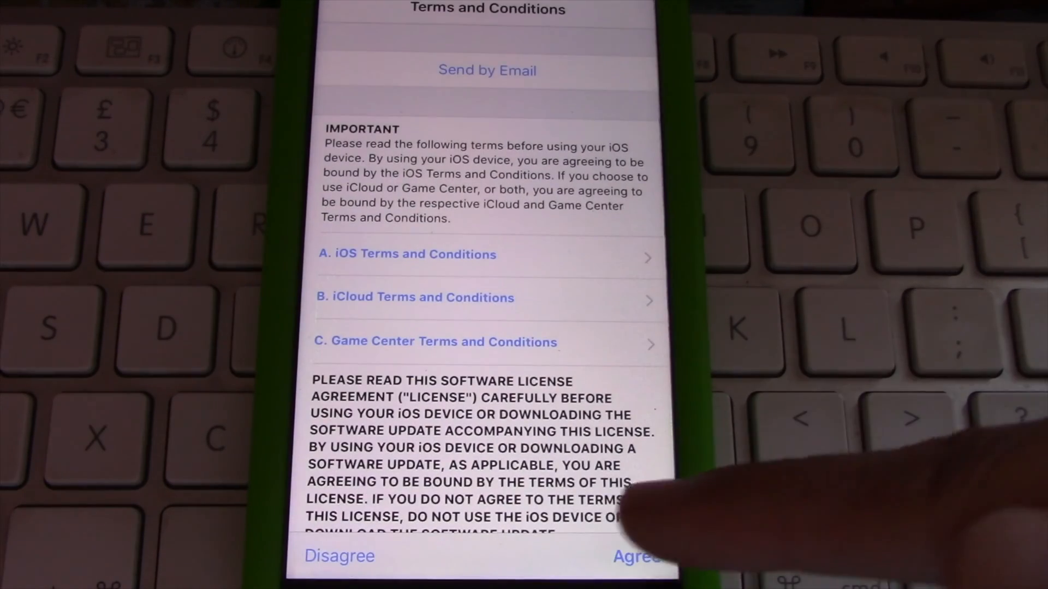
left_click(635, 556)
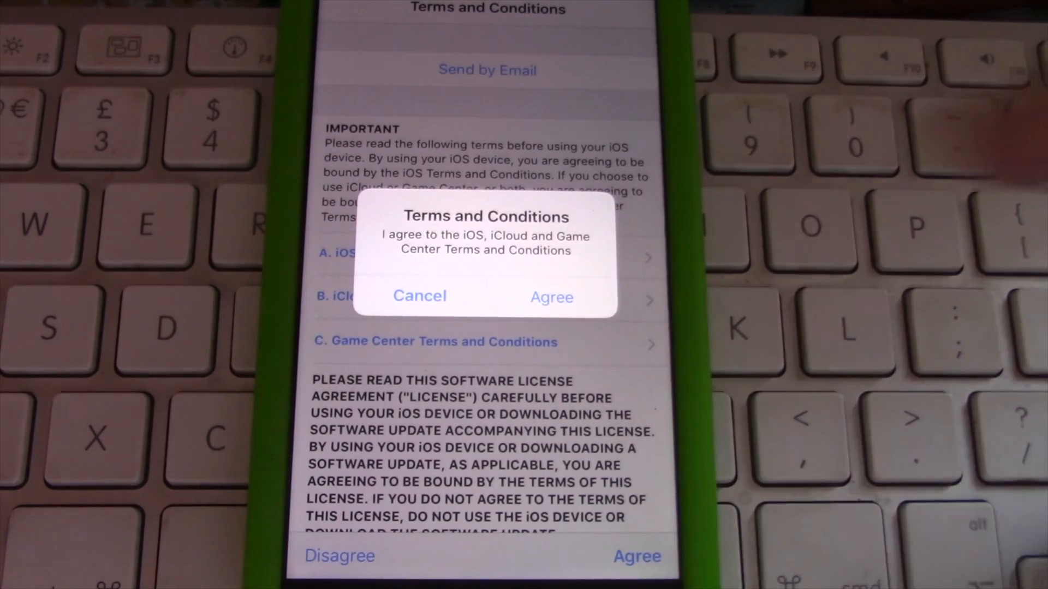
left_click(419, 295)
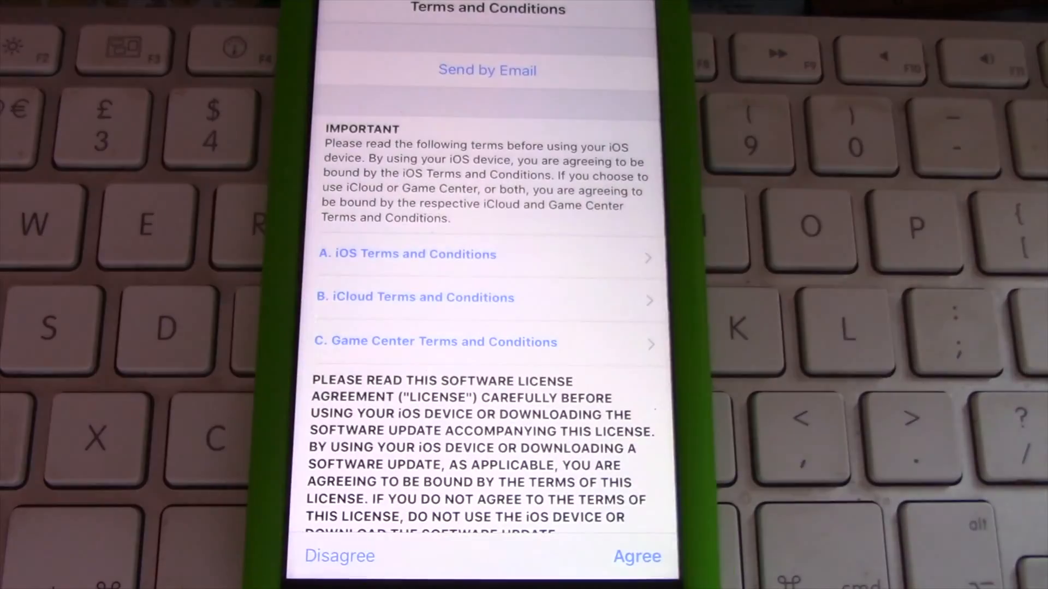
left_click(636, 555)
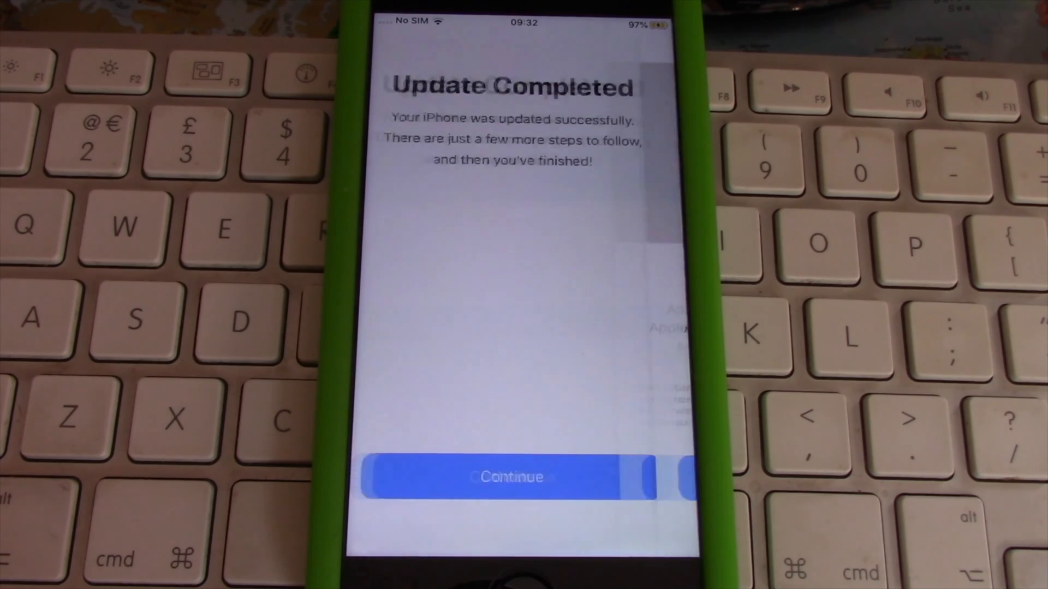
Continue past Update Completed and Apple Pay, choosing the Dark appearance.
left_click(511, 477)
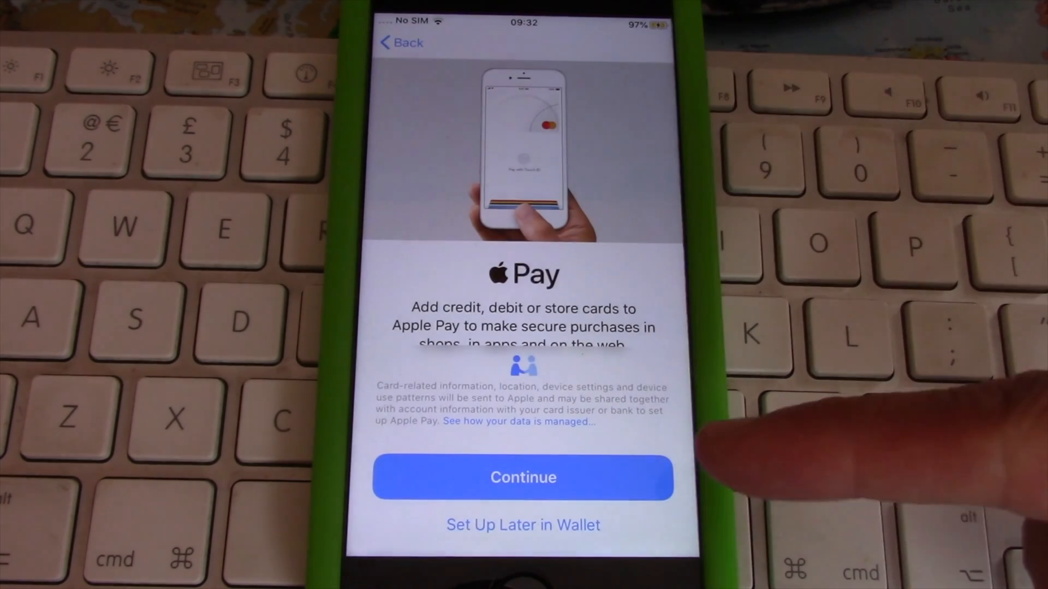
left_click(523, 477)
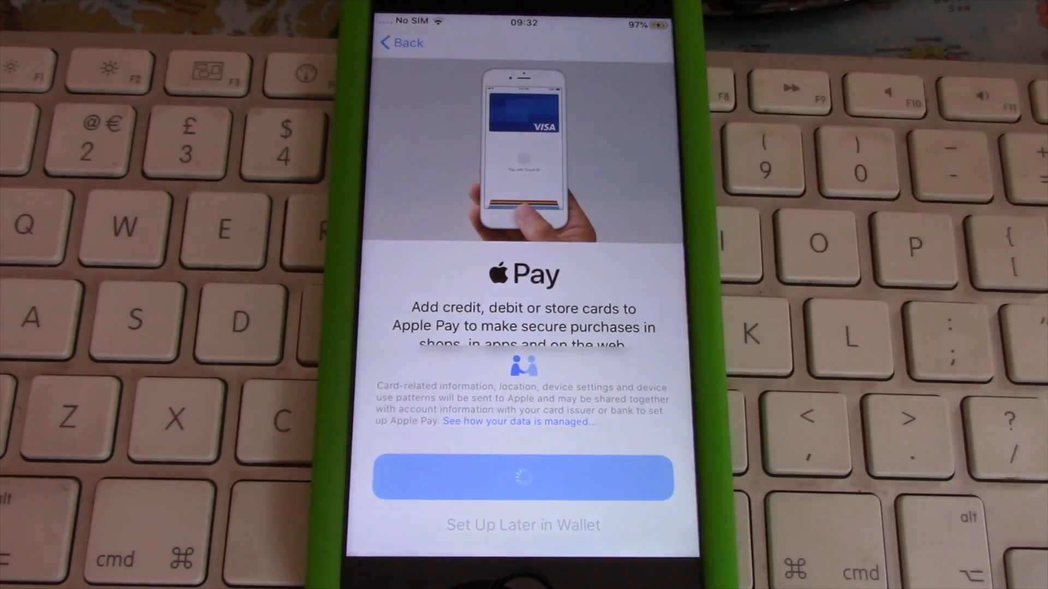
left_click(523, 477)
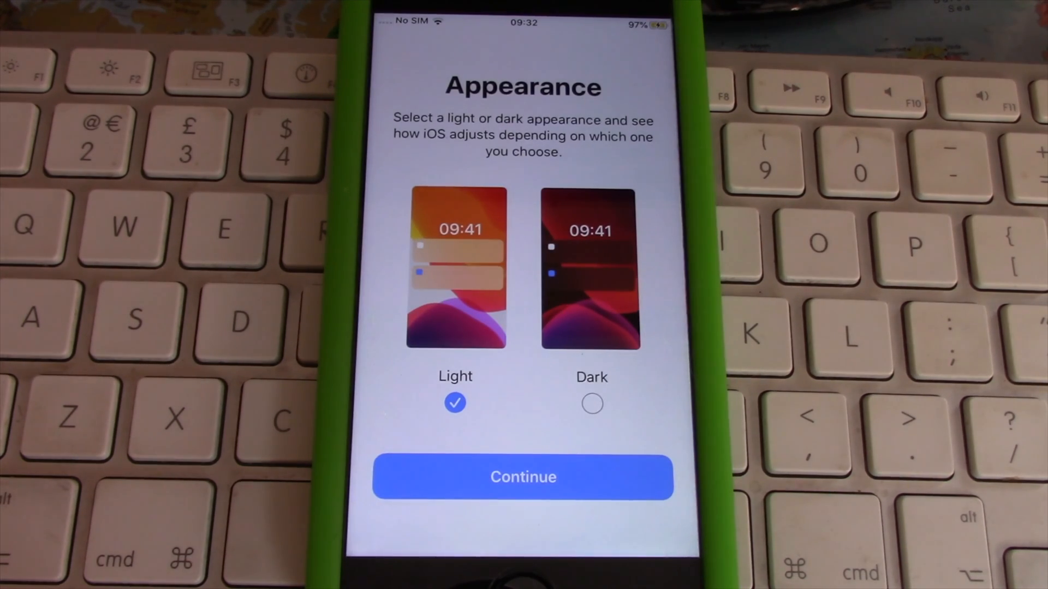
left_click(592, 403)
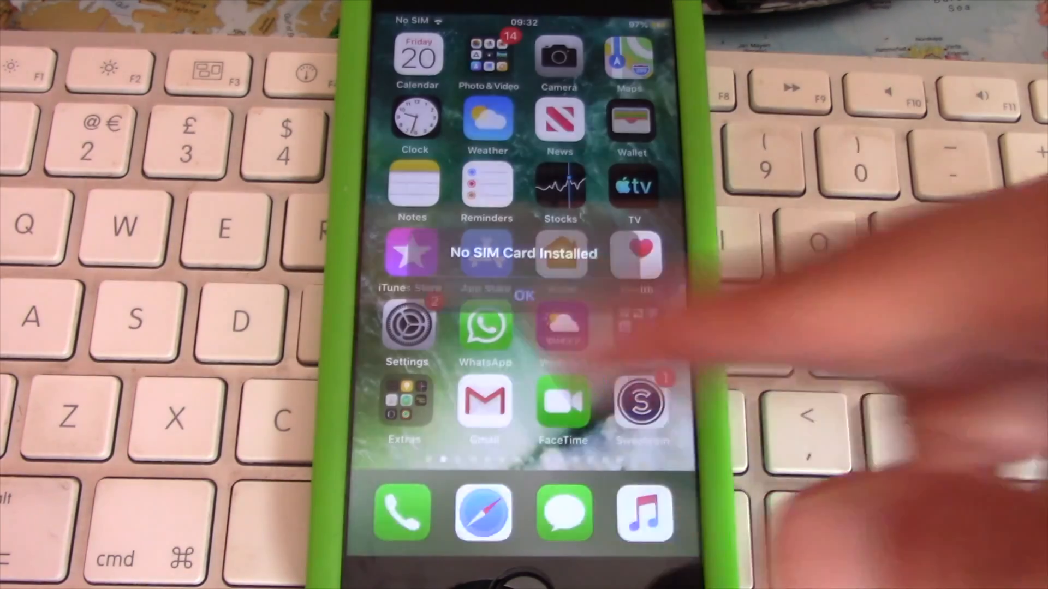
Dismiss the No SIM Card Installed alert and reopen Settings from the home screen.
left_click(524, 295)
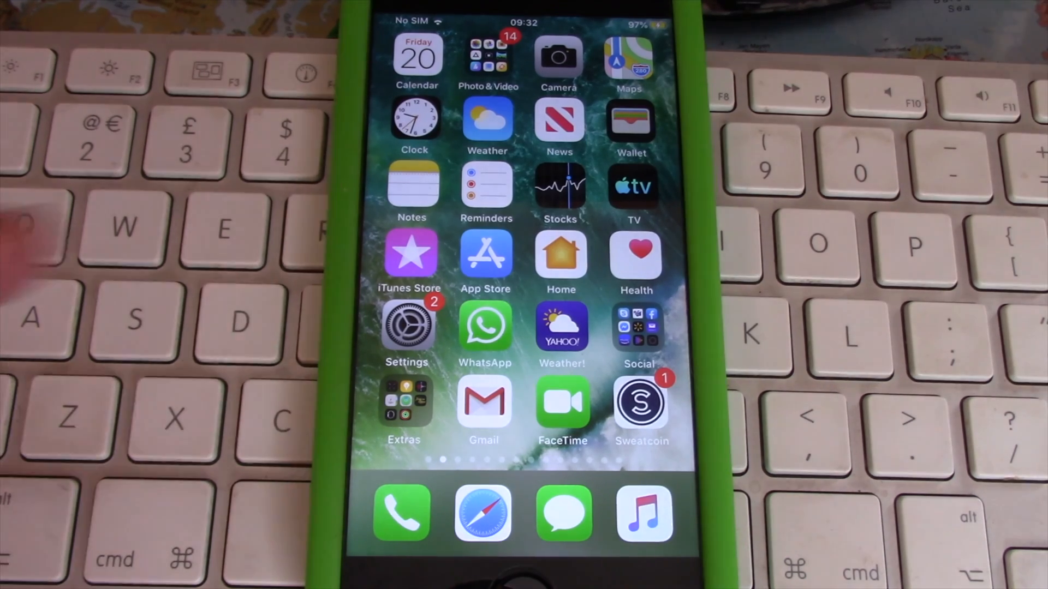
left_click(408, 327)
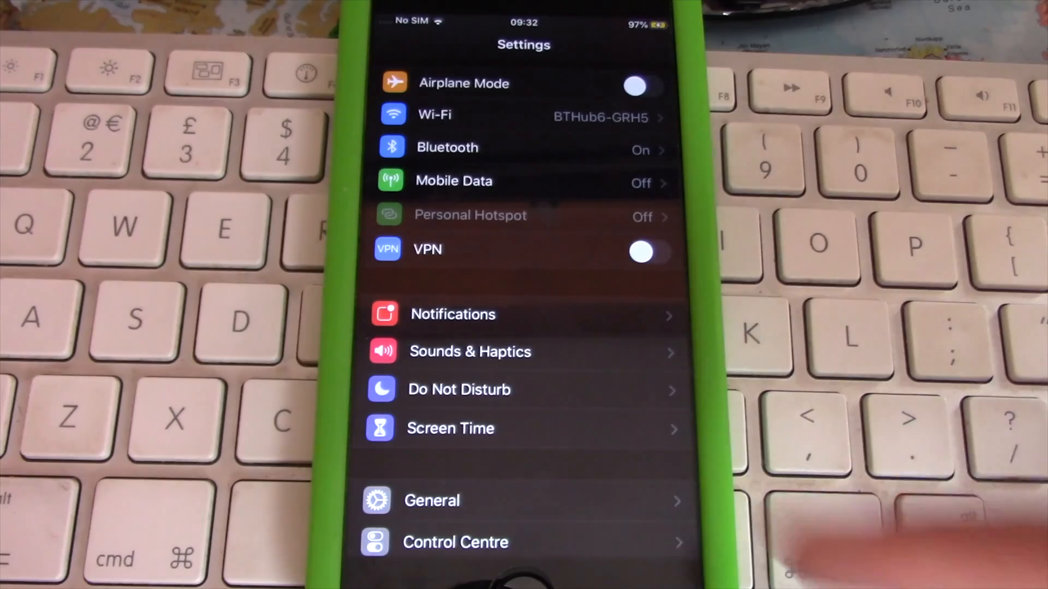
Navigate to General > About, confirming Software Version 13.0 on the iPhone 7.
scroll("down", 3)
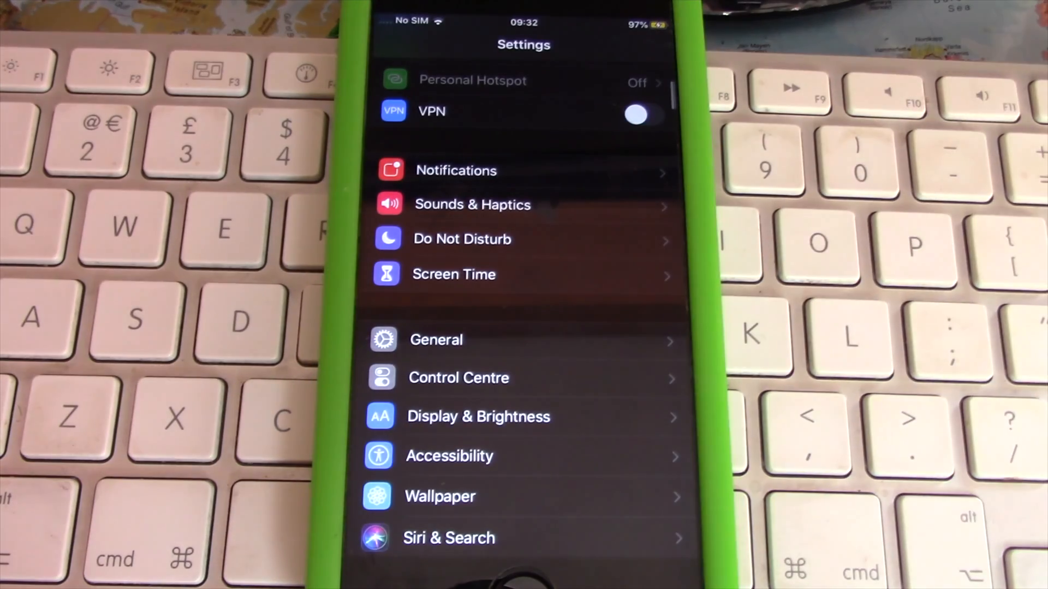
left_click(437, 339)
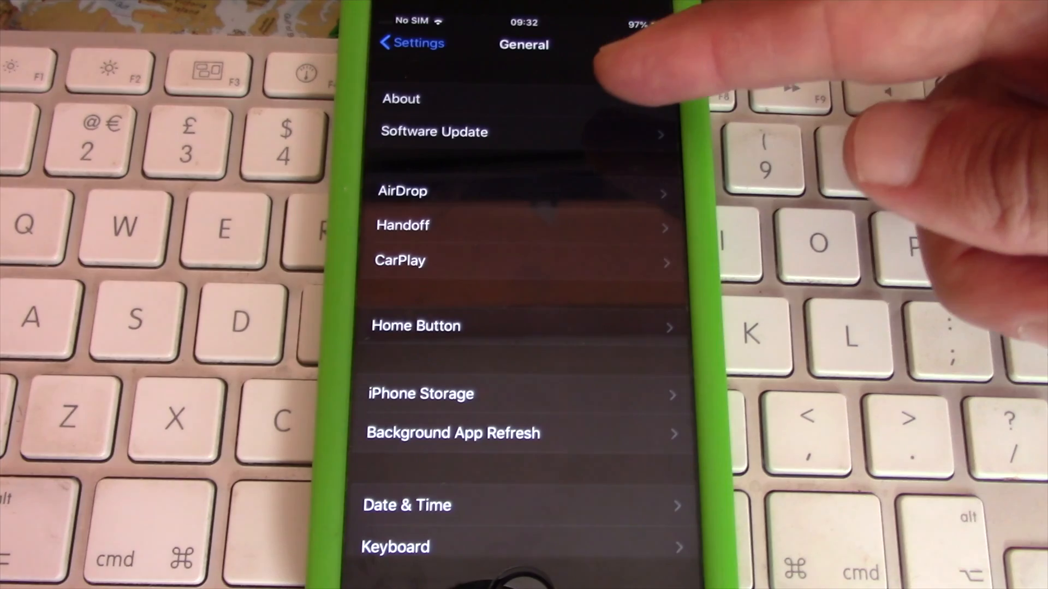
left_click(400, 99)
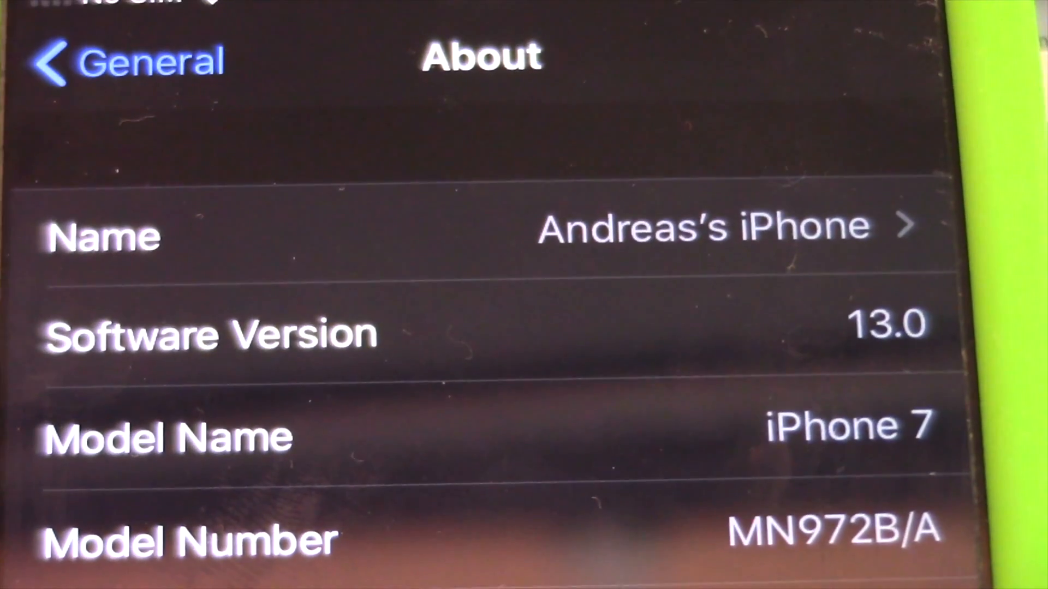